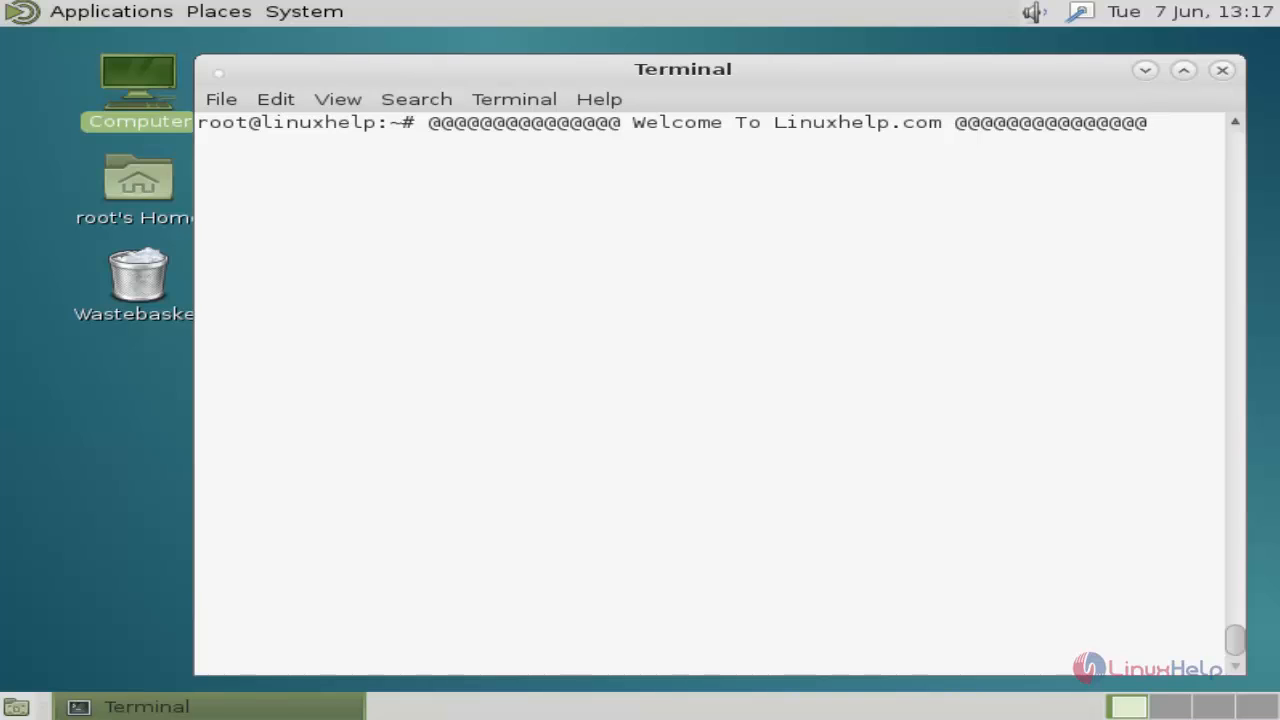
Install the vnstat and vnstati packages with apt-get, confirming the install prompt.
type("apt-get install vnstat vnstati")
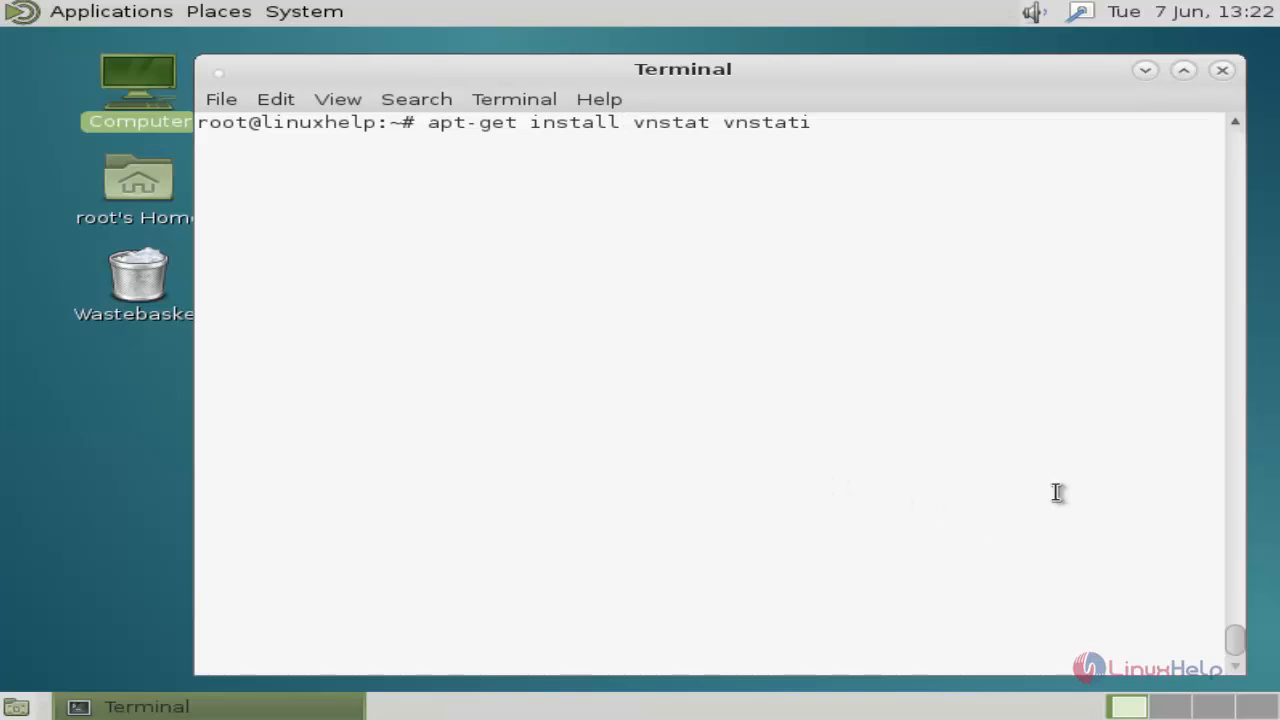
left_click(625, 121)
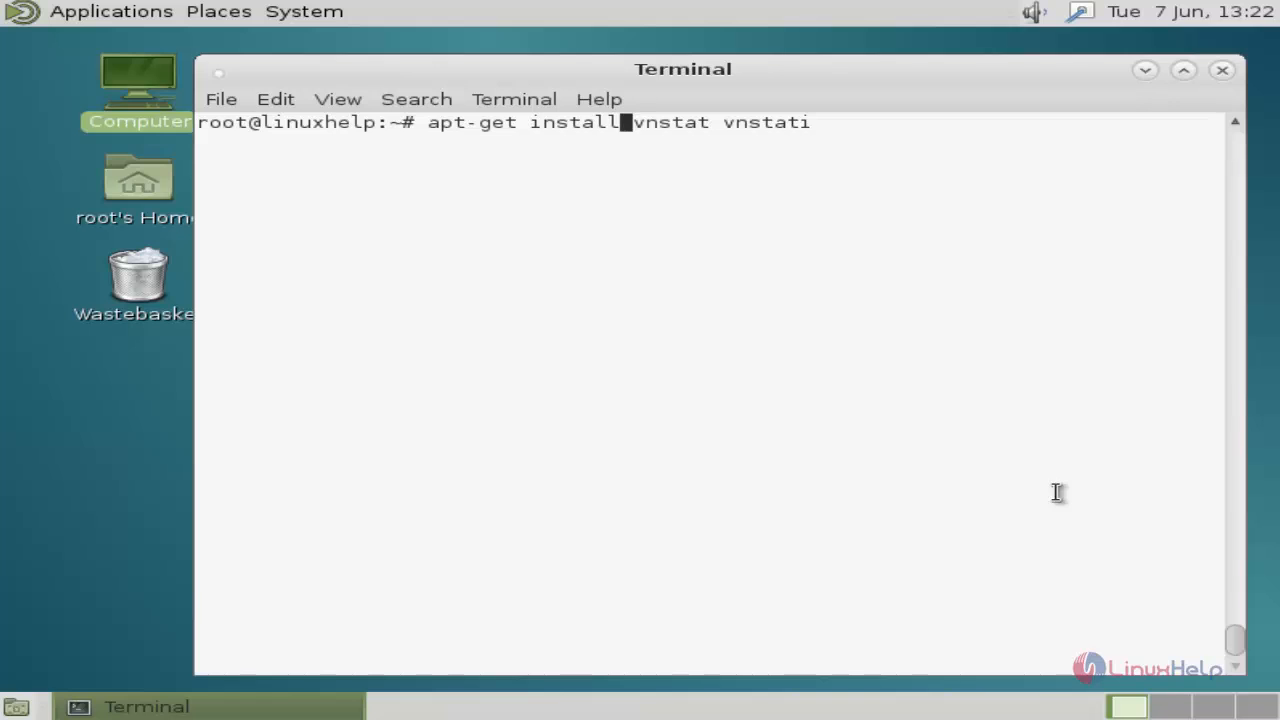
key("Return")
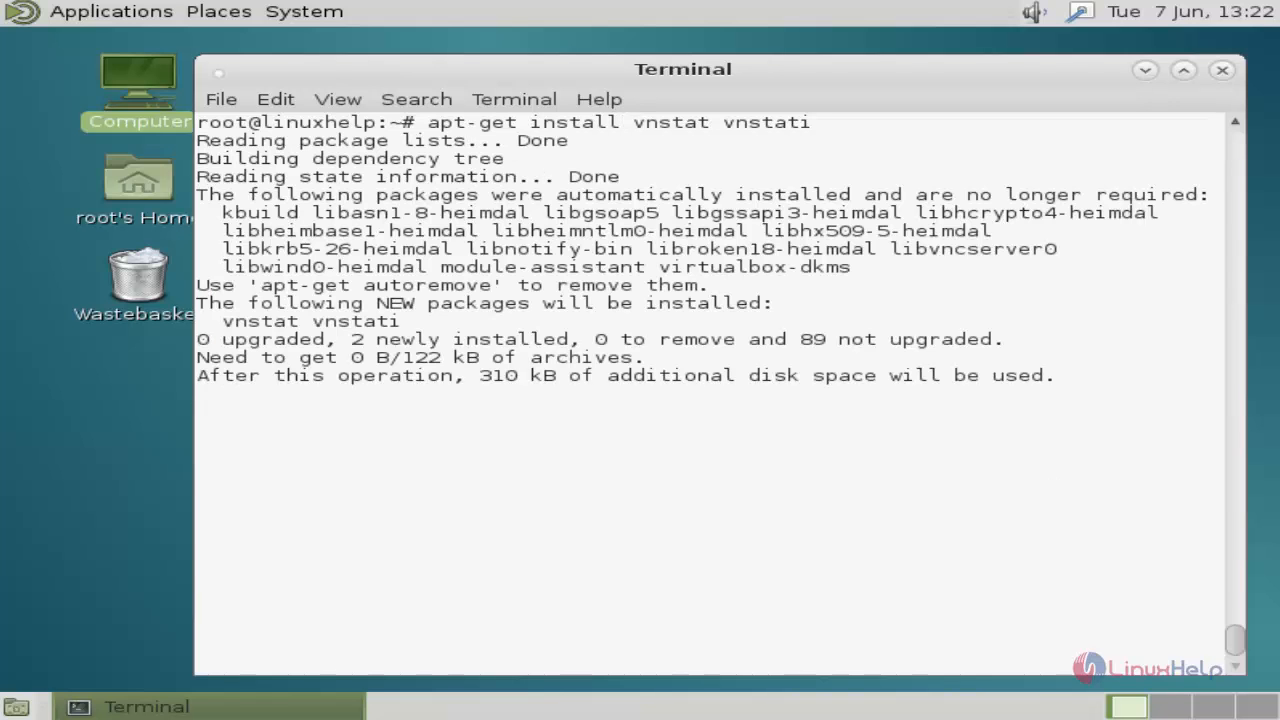
key("Return")
type("mkdir /var/lib/vnstat")
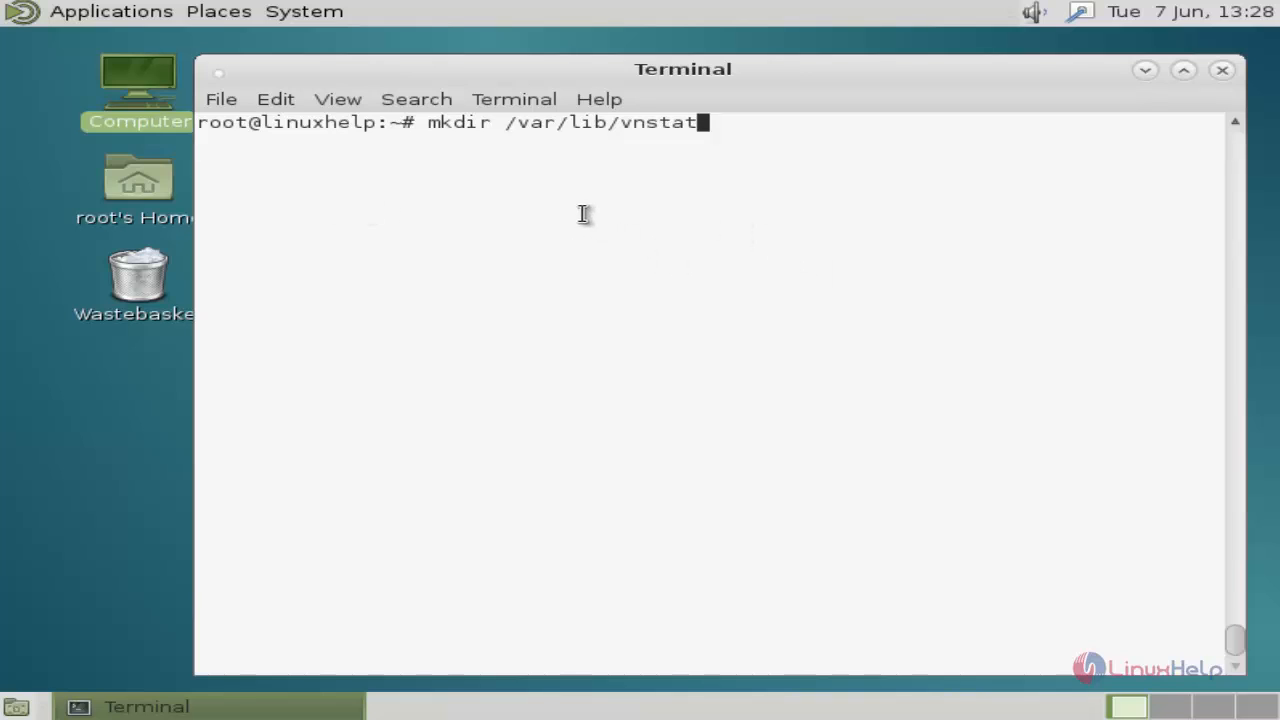
mouse_move(743, 243)
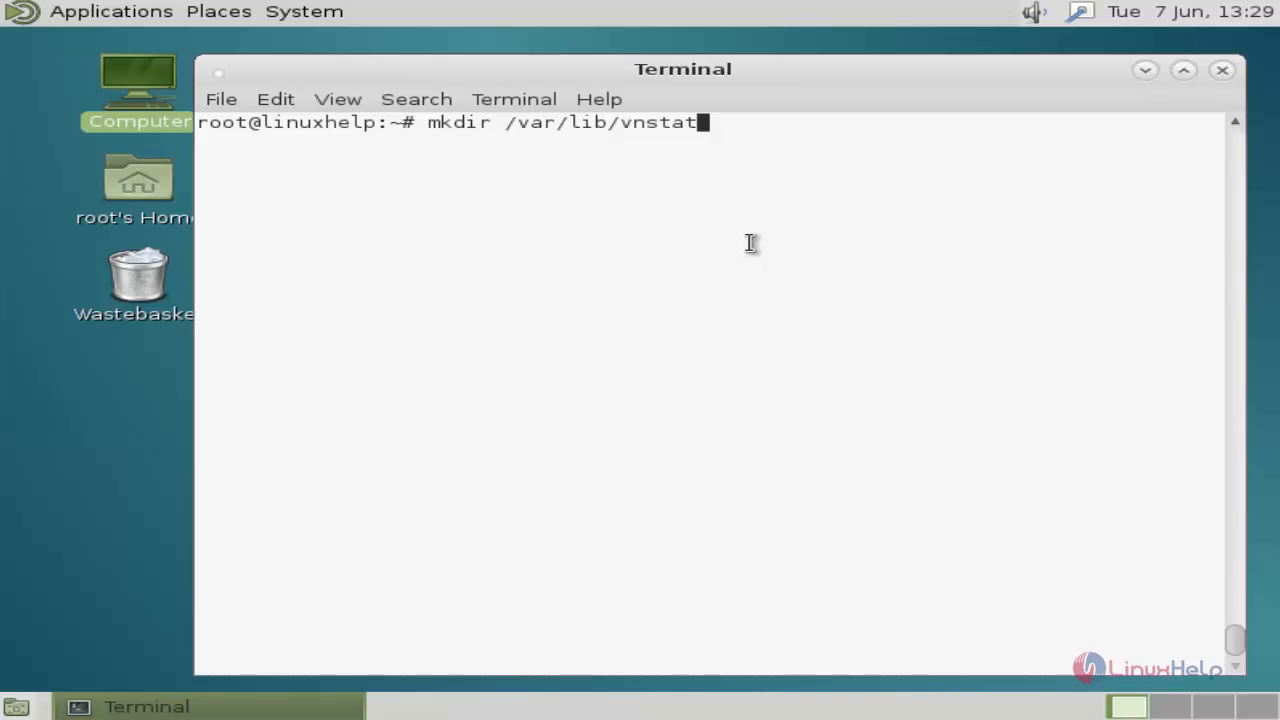
mouse_move(810, 209)
type("vnstat --create -i eth0")
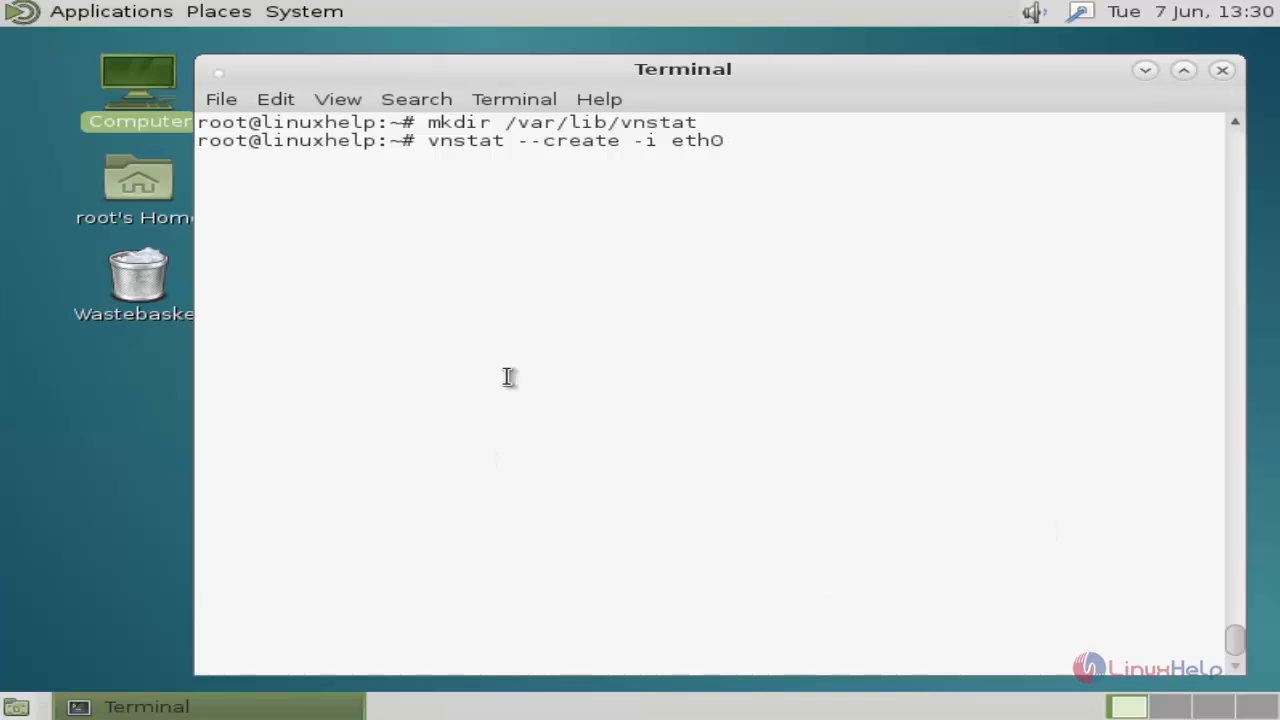
mouse_move(775, 181)
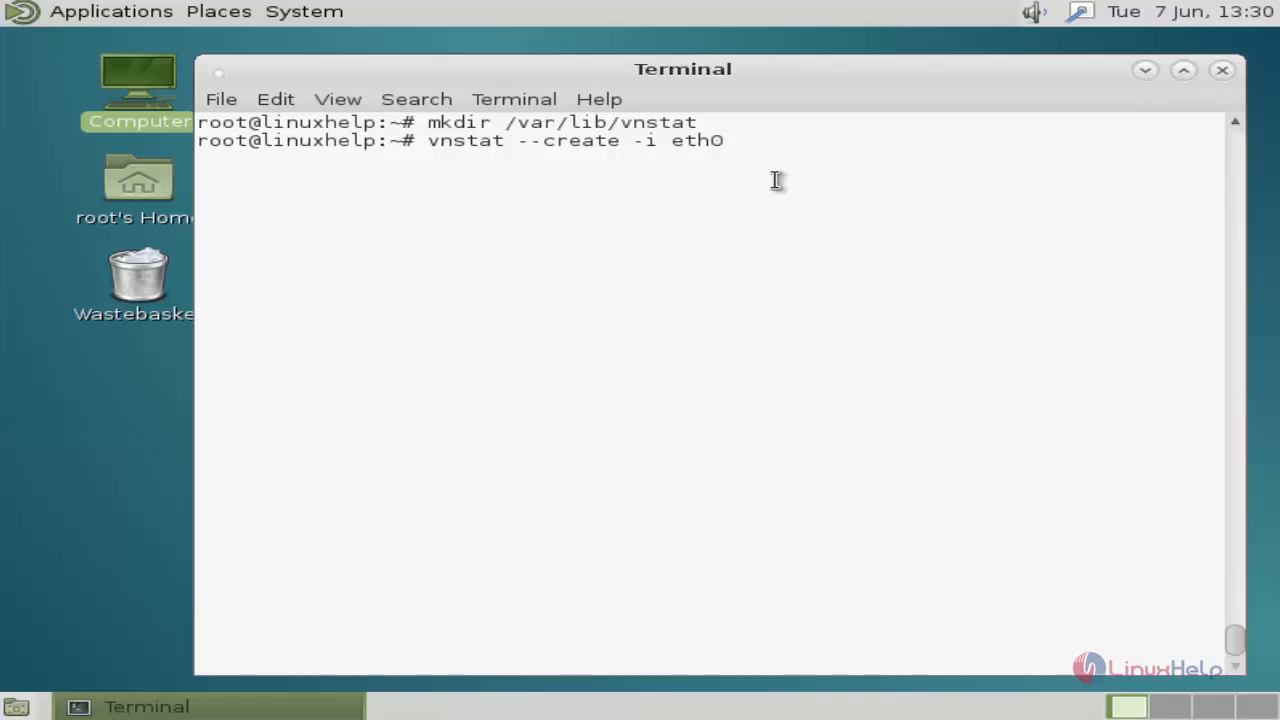
Initialize a vnstat traffic database for interface eth0 with vnstat --create.
key("Return")
type("vnstat")
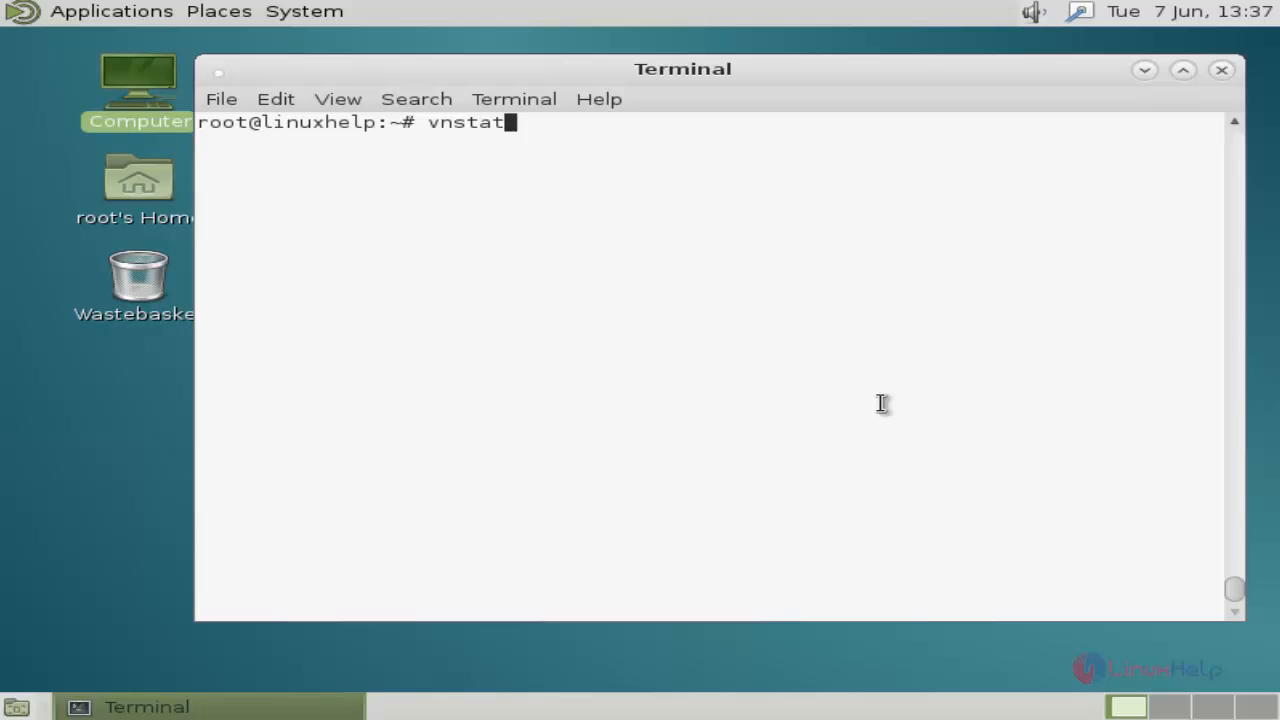
Run vnstat to show eth0 received, transmitted and total traffic by month and day.
key("Return")
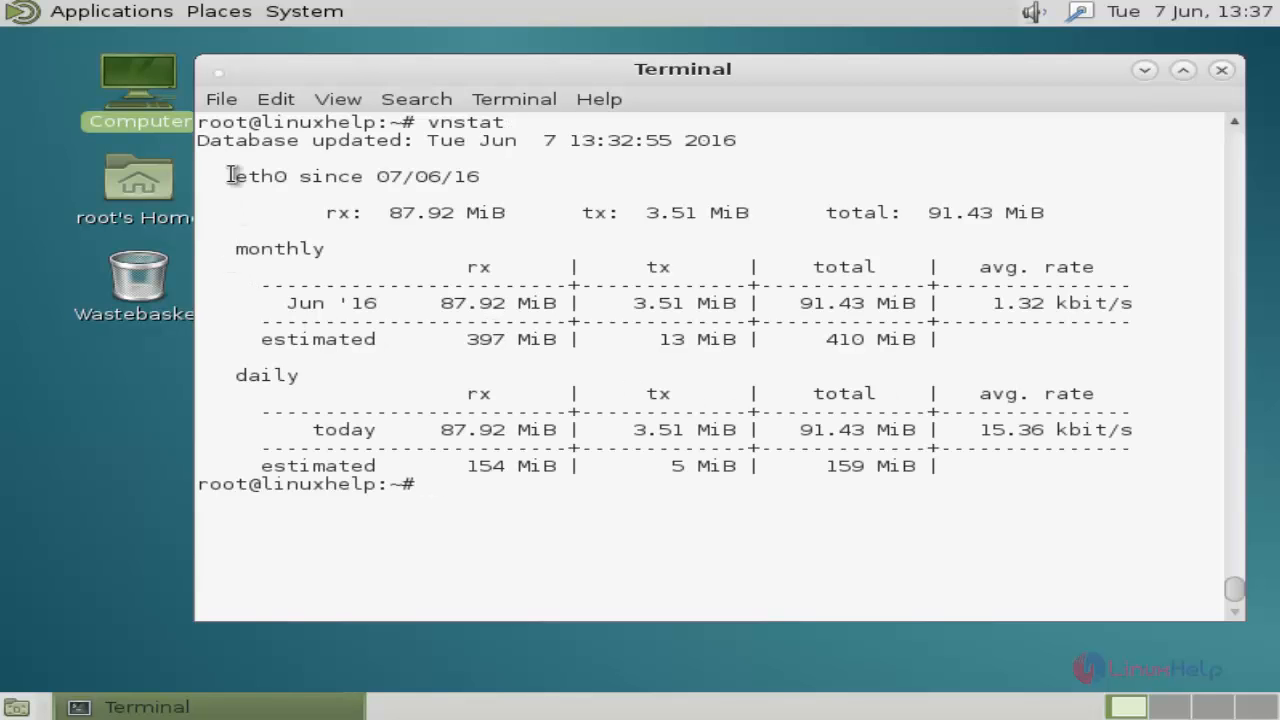
double_click(259, 176)
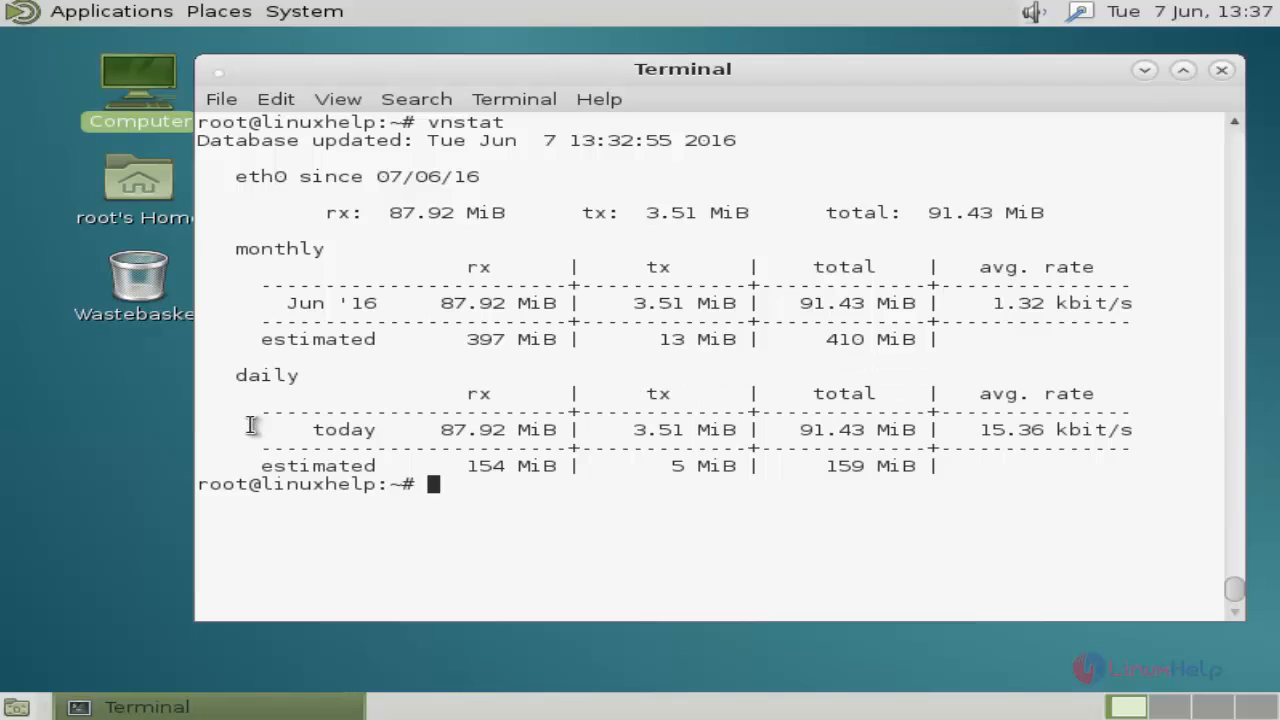
mouse_move(1040, 443)
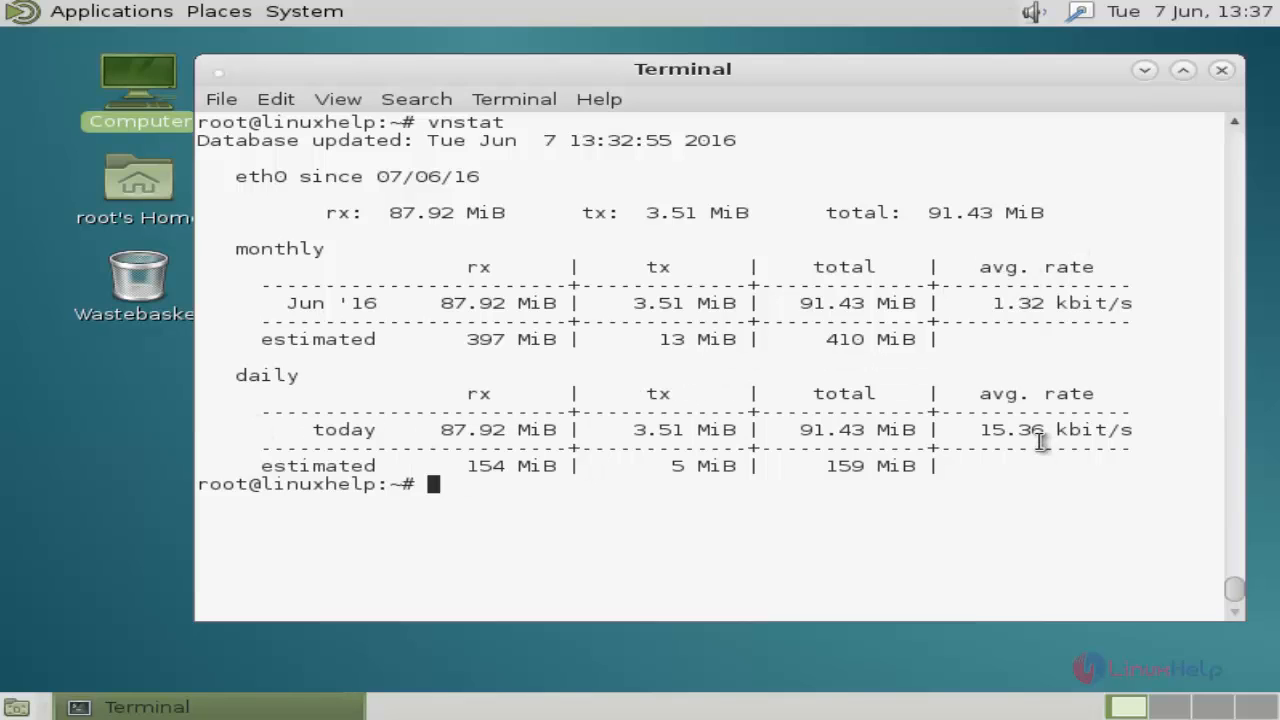
mouse_move(847, 520)
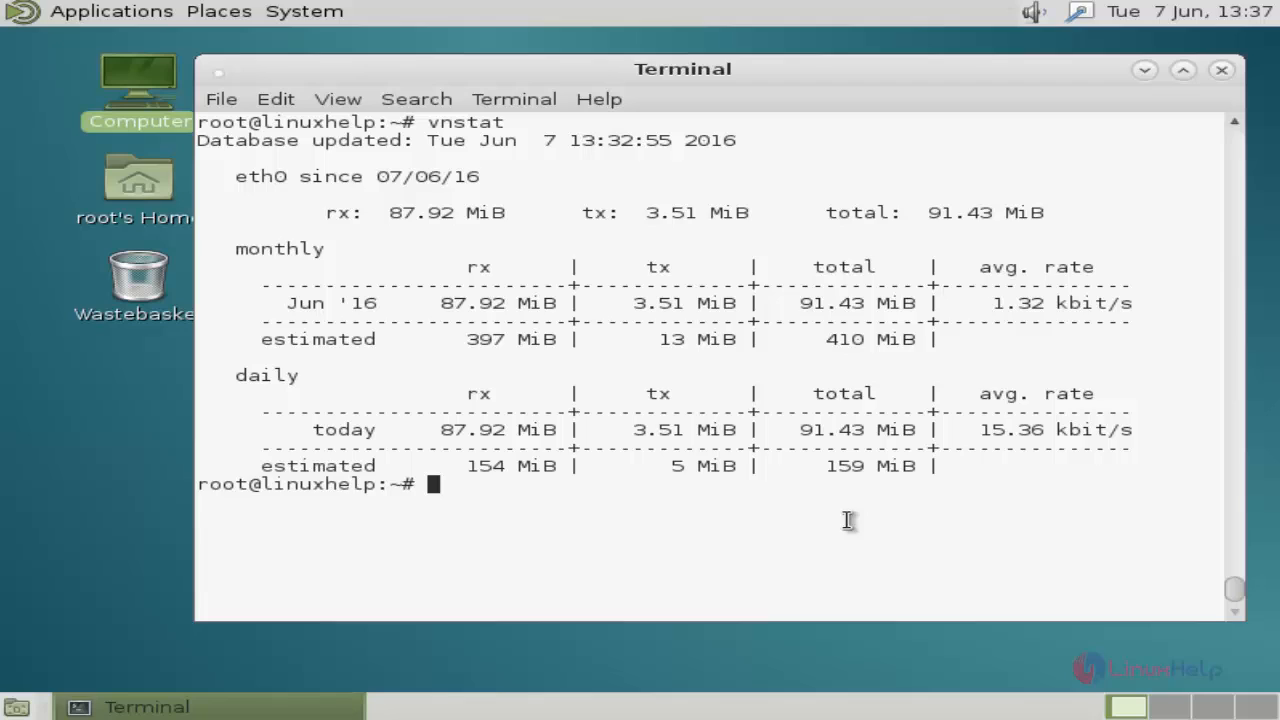
type("vnstat -h")
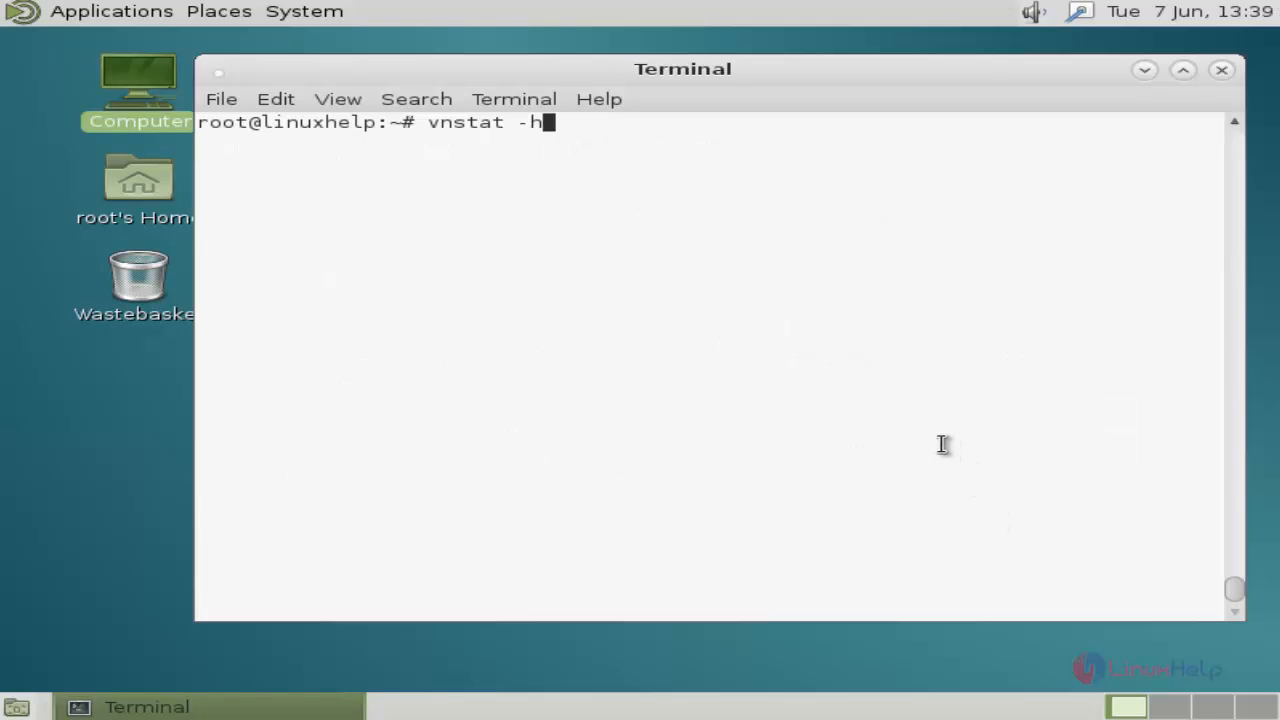
mouse_move(687, 208)
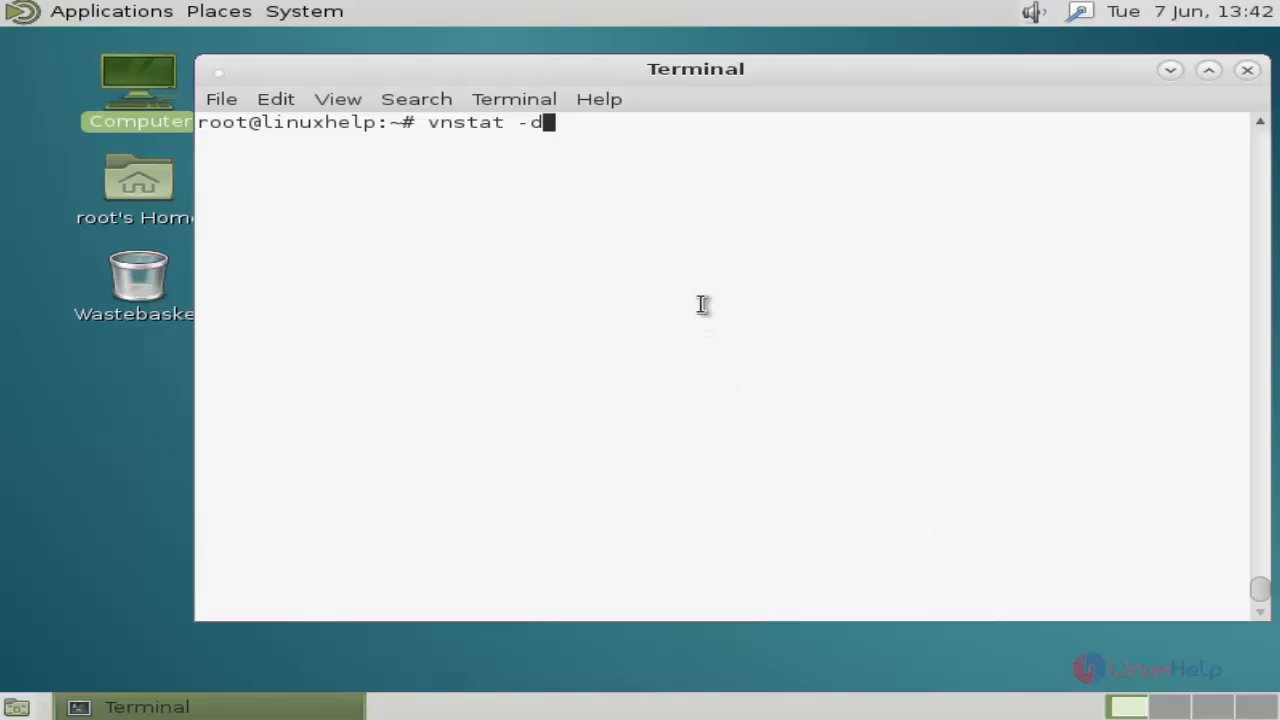
Show the daily and weekly eth0 traffic reports with vnstat -d and vnstat -w.
key("Return")
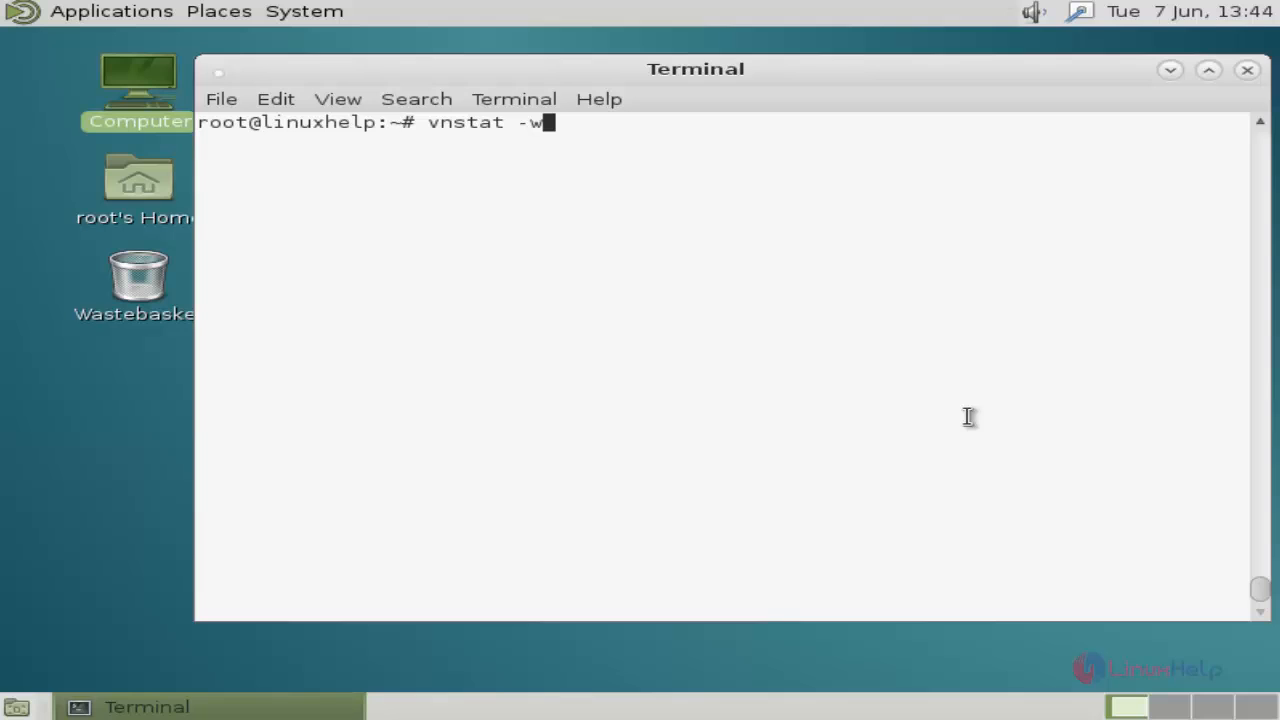
mouse_move(720, 316)
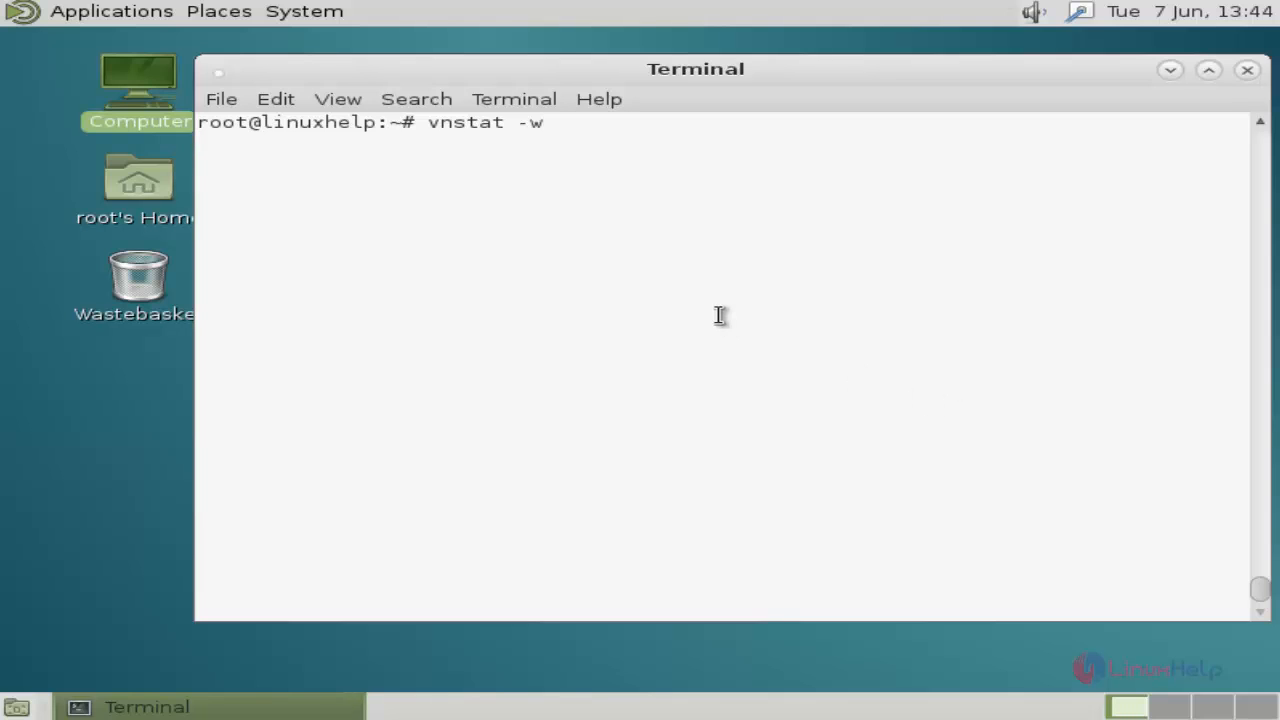
key("Return")
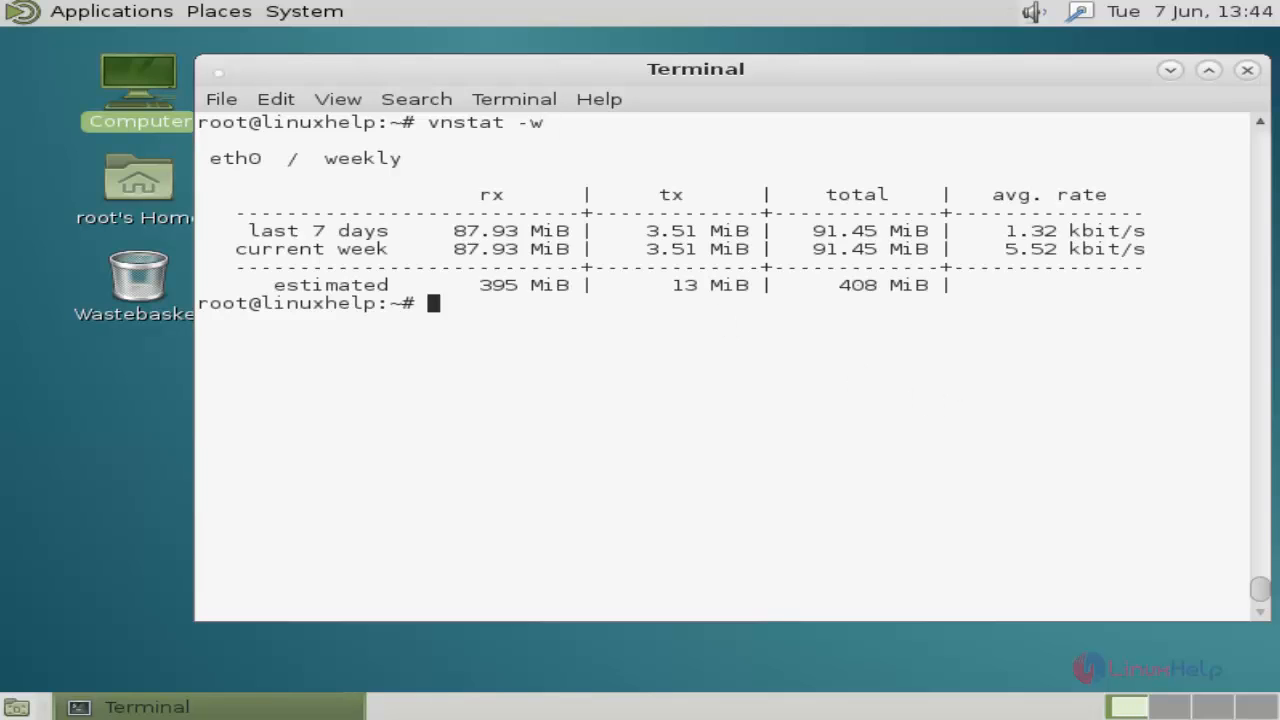
type("vnstati -s -i eth0 -o /root/Desktop/summary.png")
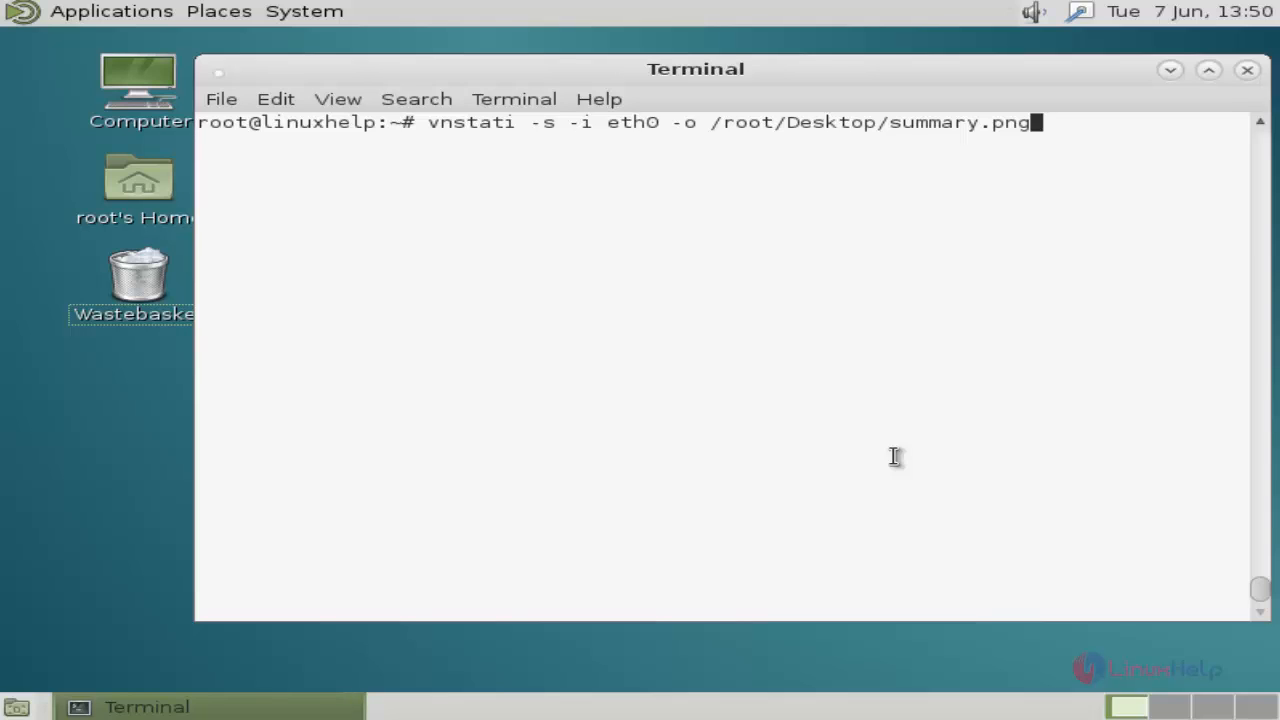
mouse_move(1042, 288)
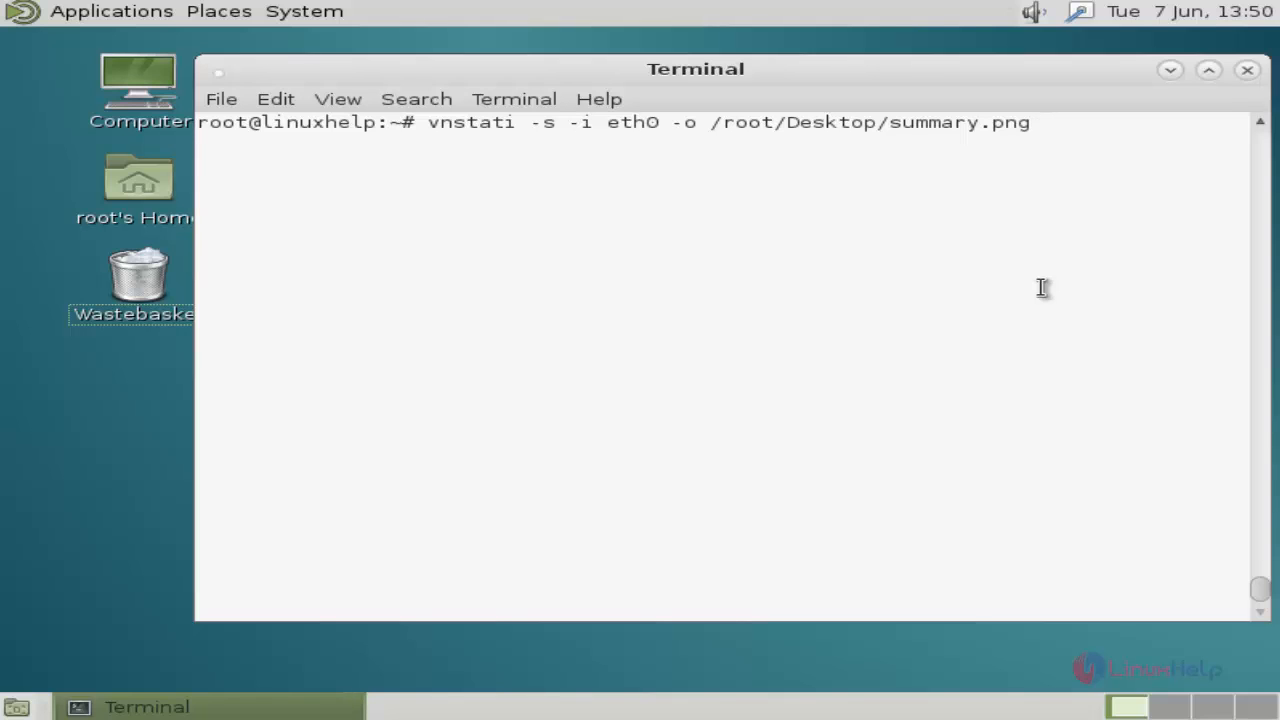
Export the eth0 summary graph to /root/Desktop/summary.png and open it in Iceweasel.
key("Return")
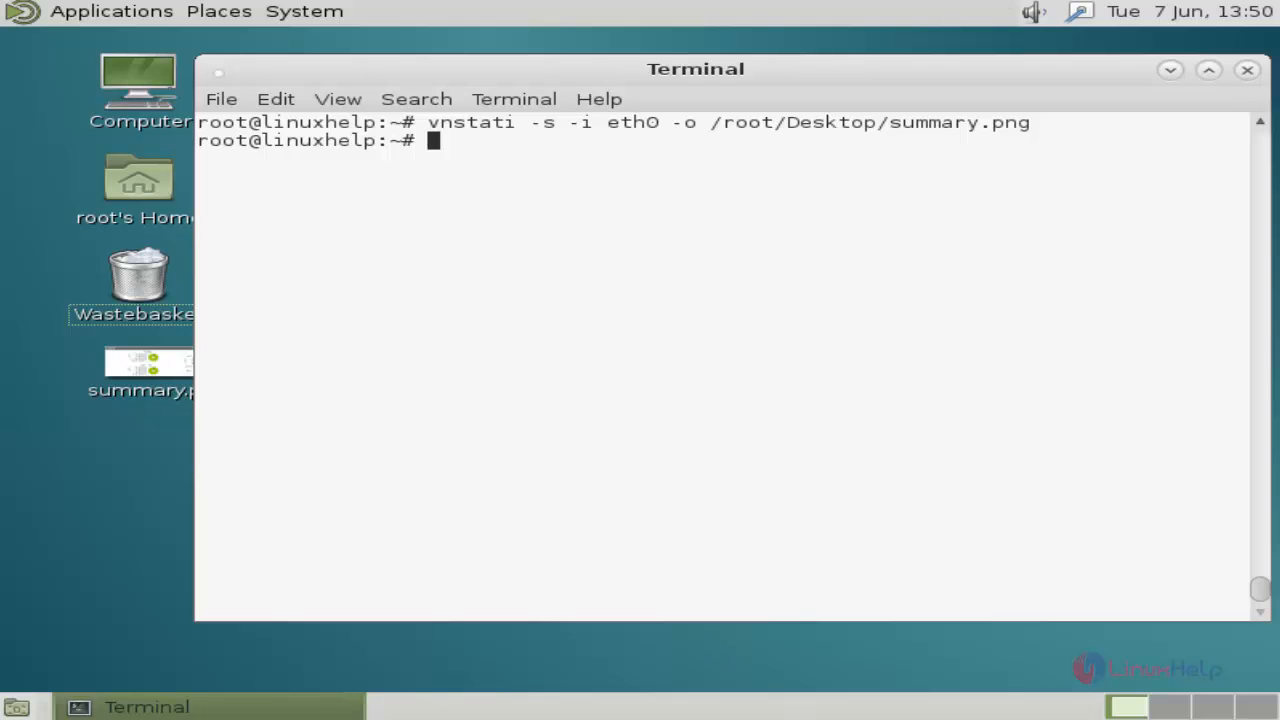
left_click(138, 370)
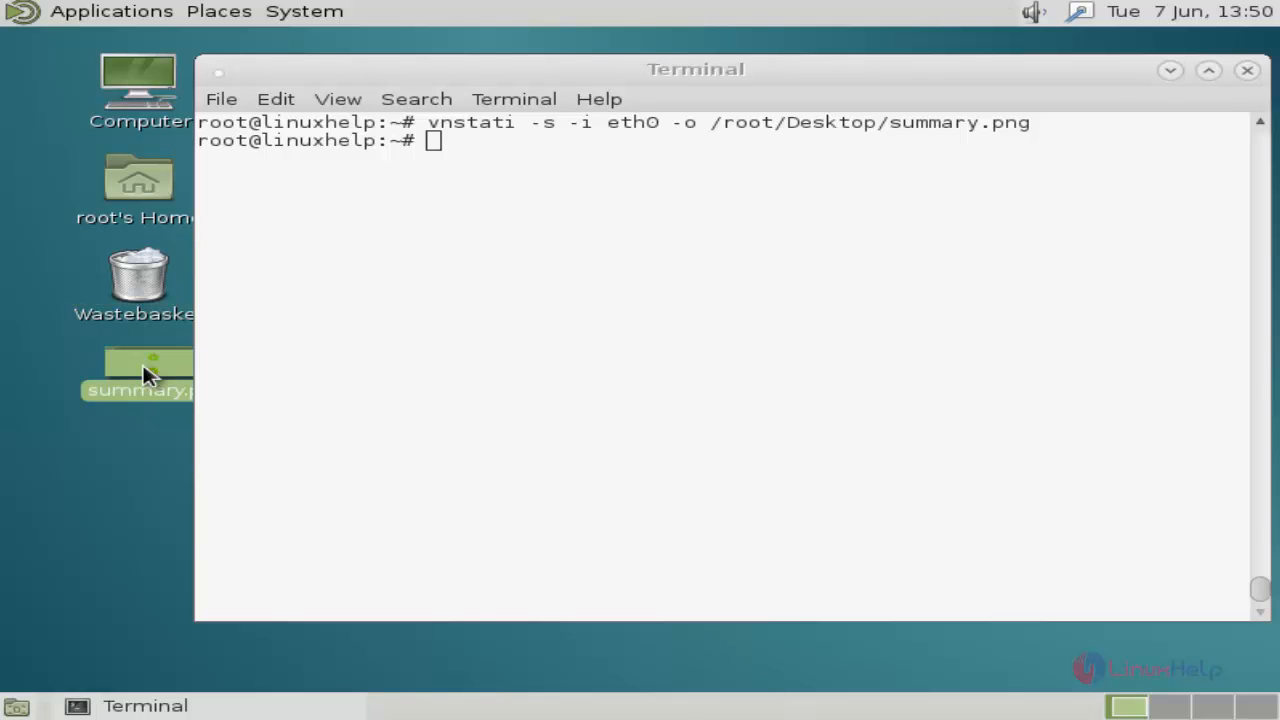
double_click(138, 375)
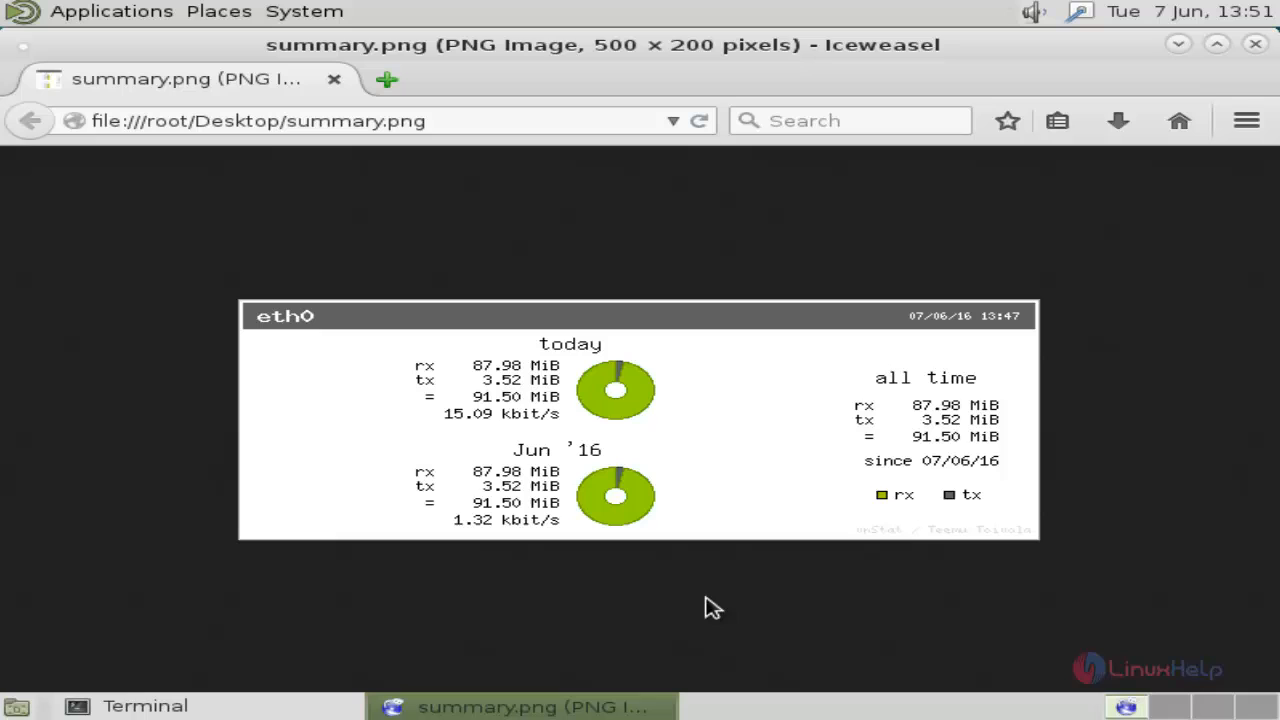
mouse_move(1211, 525)
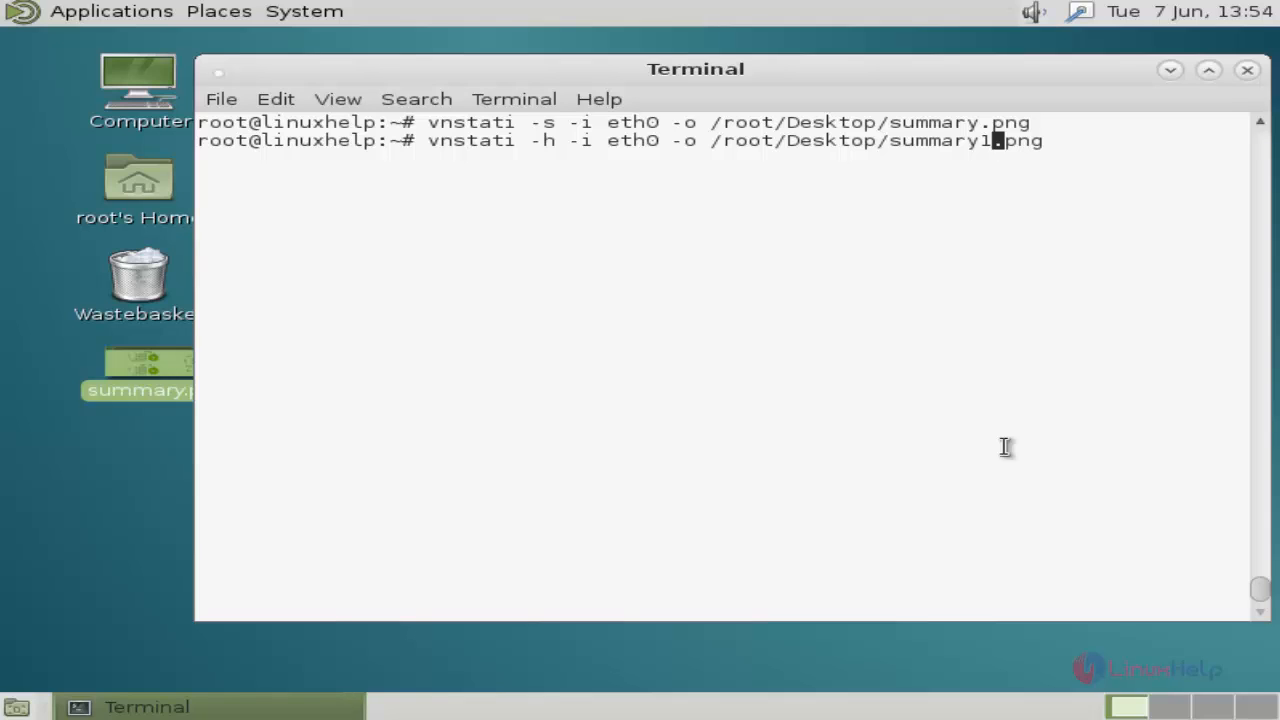
mouse_move(1155, 188)
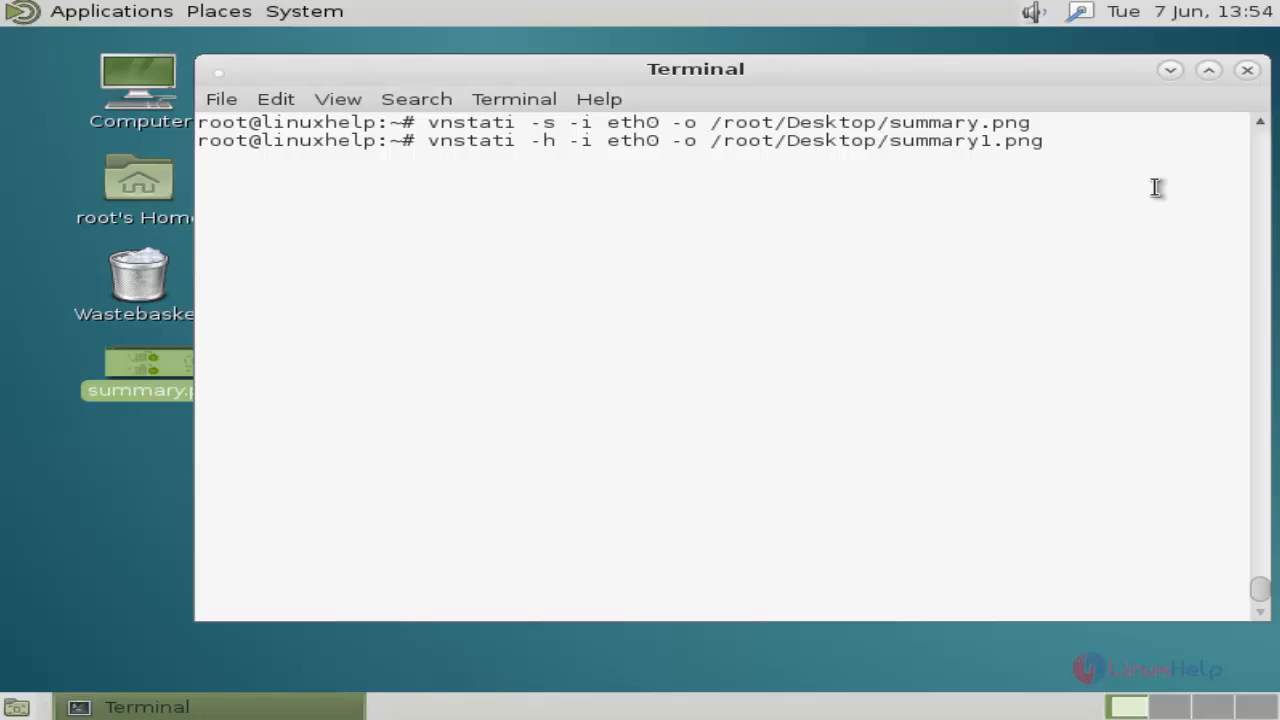
Export the hourly eth0 graph to summary1.png, view it, then close the viewer.
key("Return")
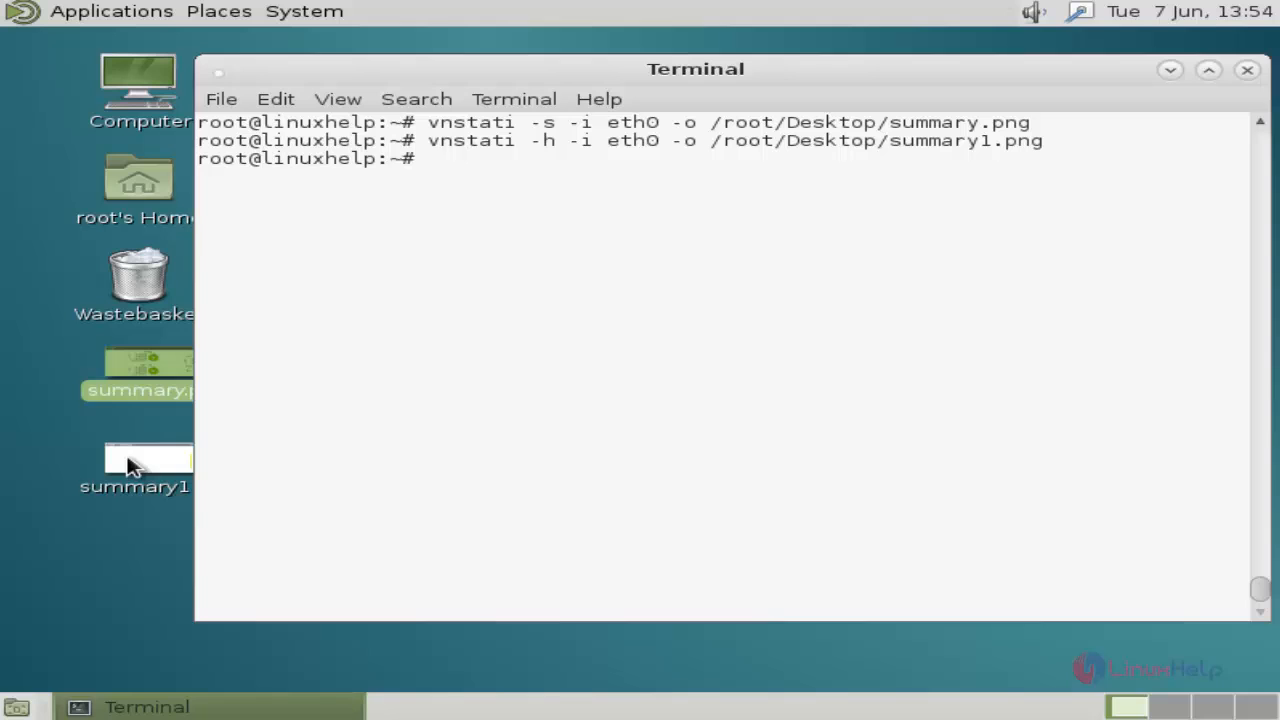
double_click(134, 458)
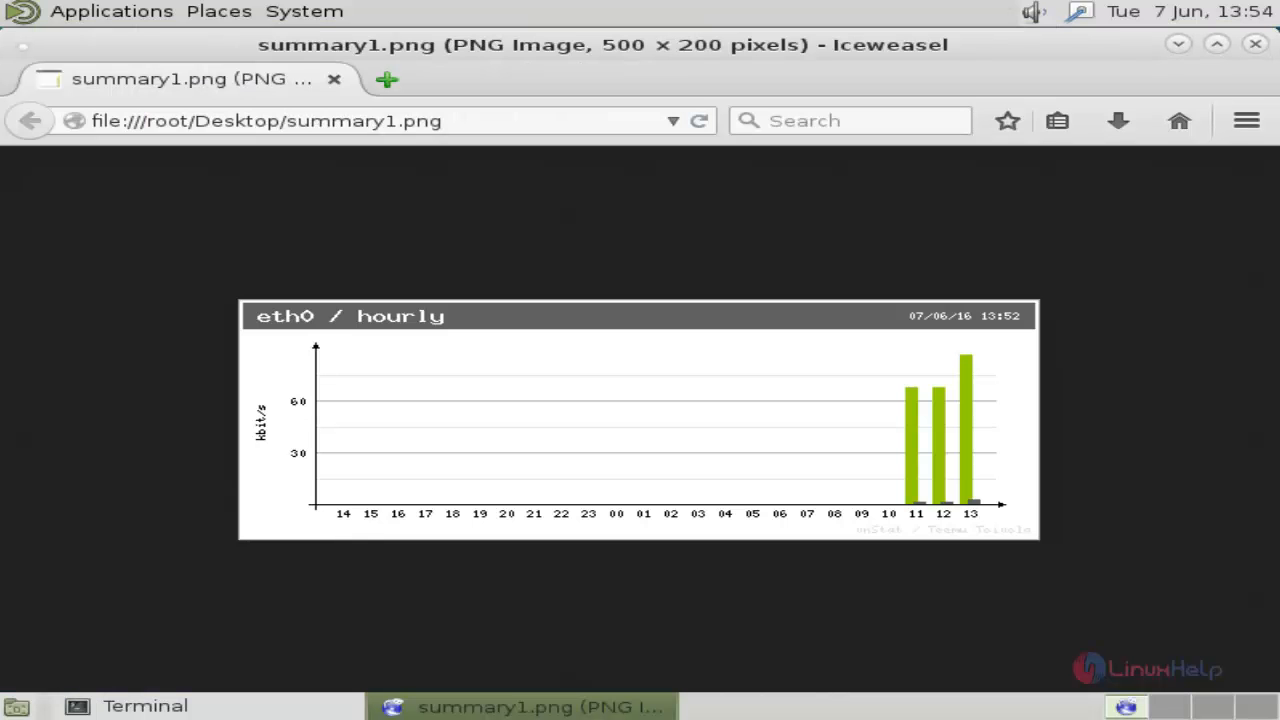
mouse_move(950, 275)
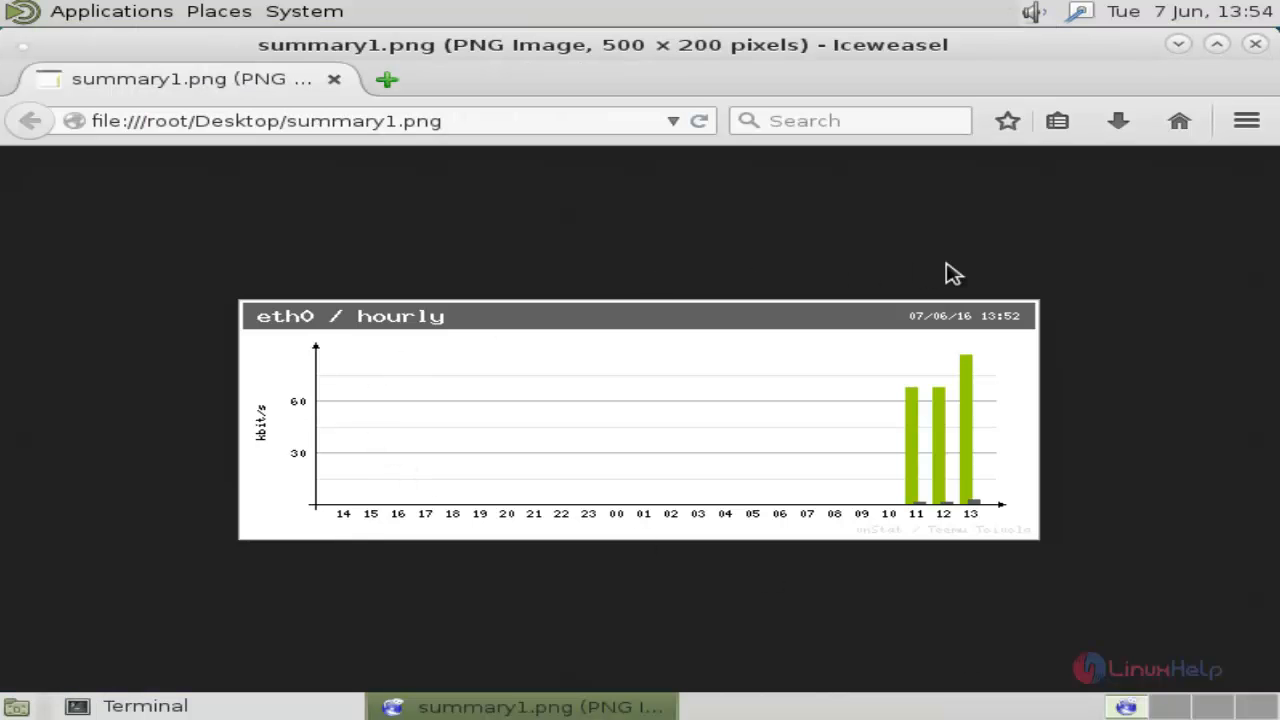
left_click(144, 705)
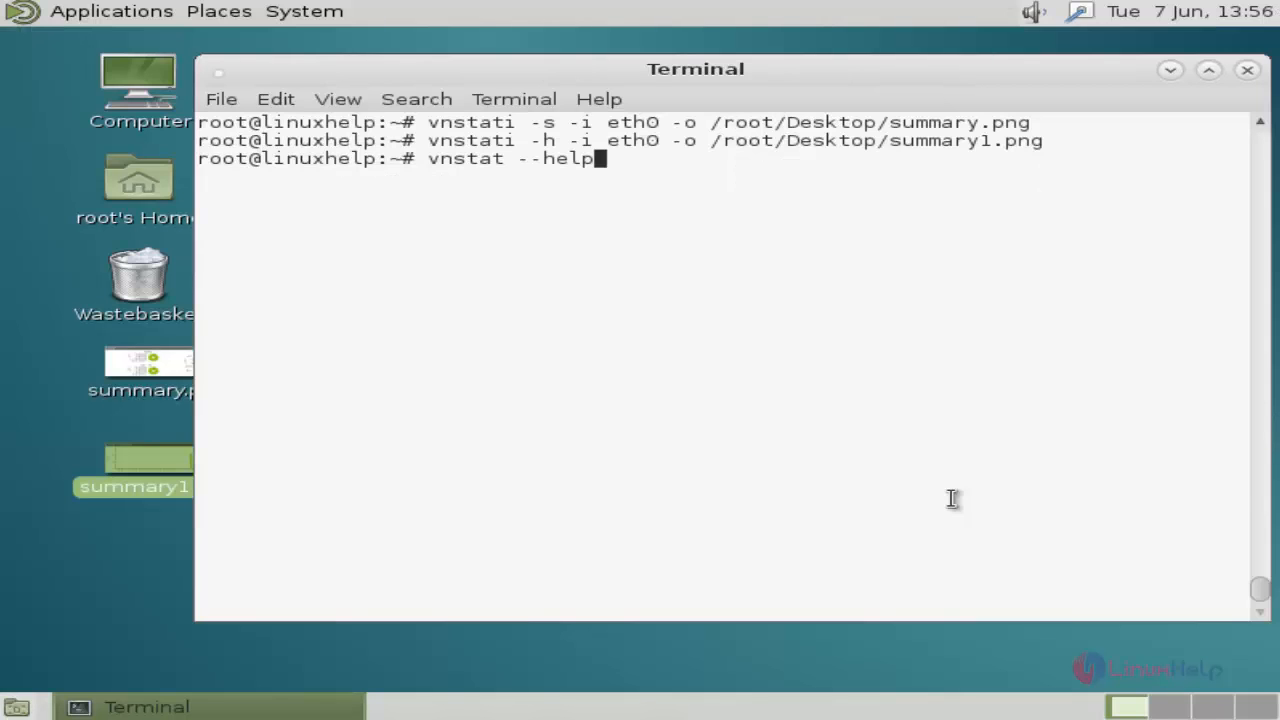
mouse_move(802, 390)
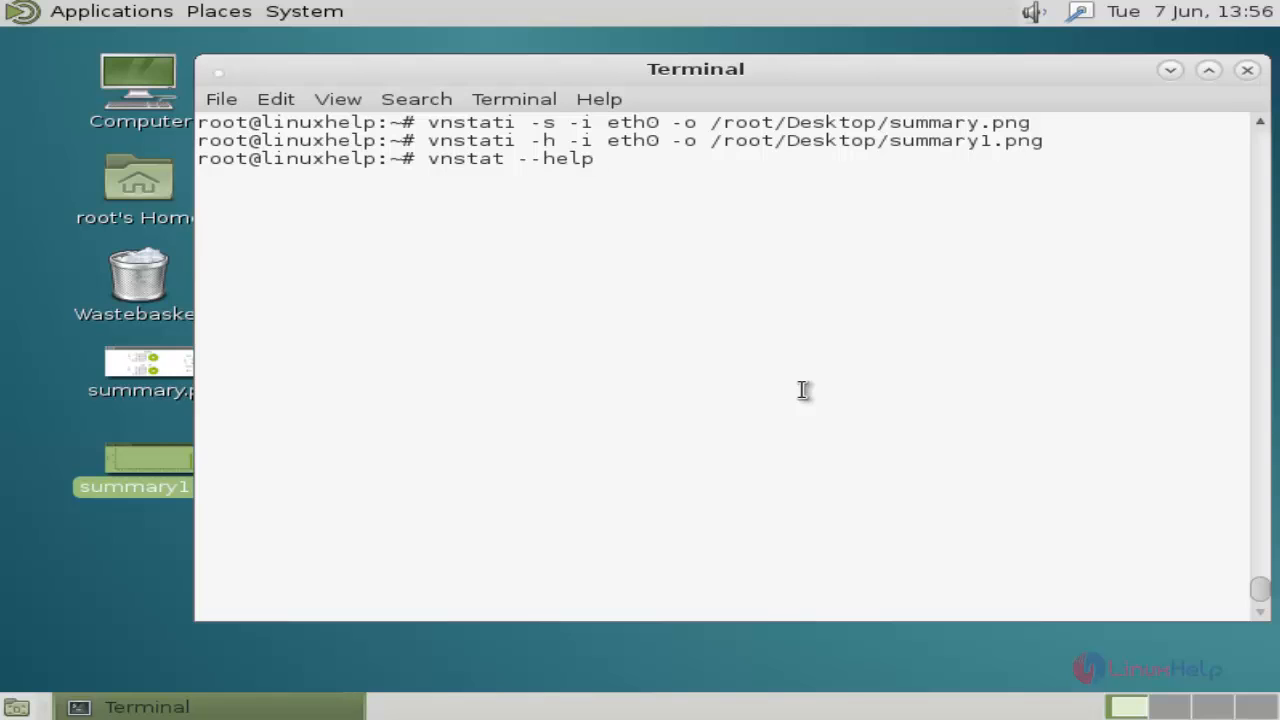
Run vnstat --help to list options such as query, hours, days, weeks and live.
key("Return")
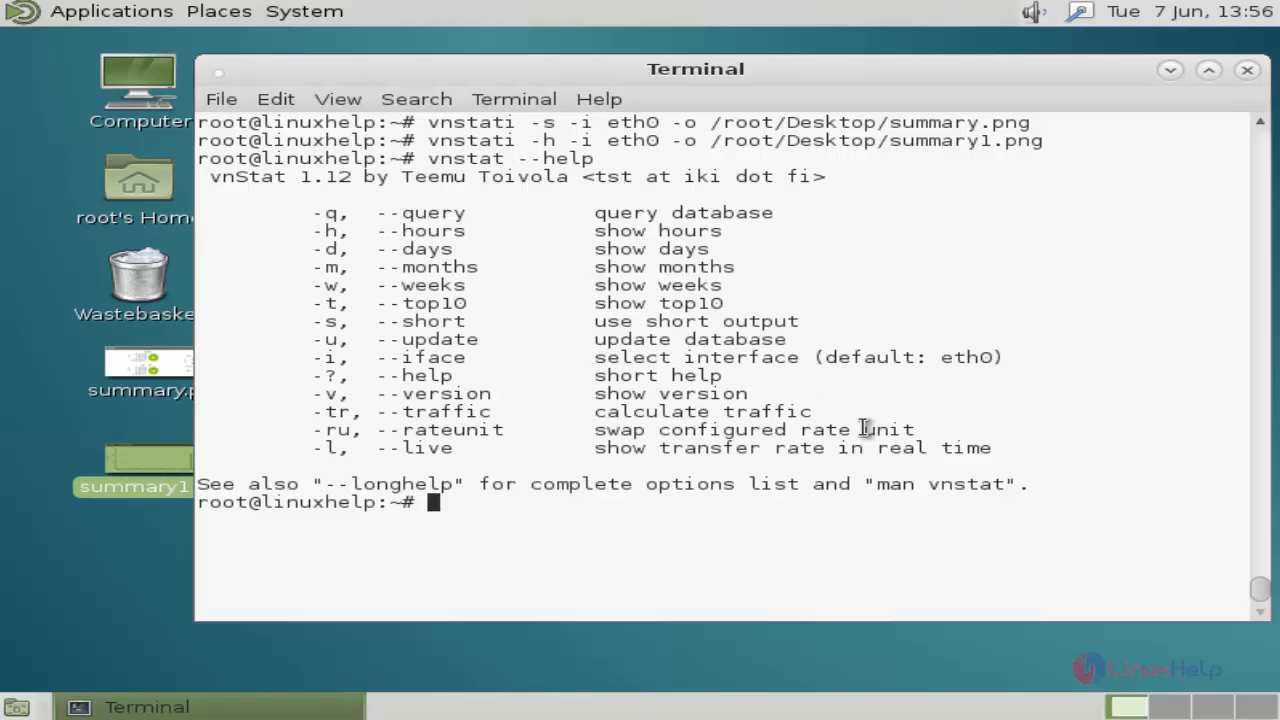